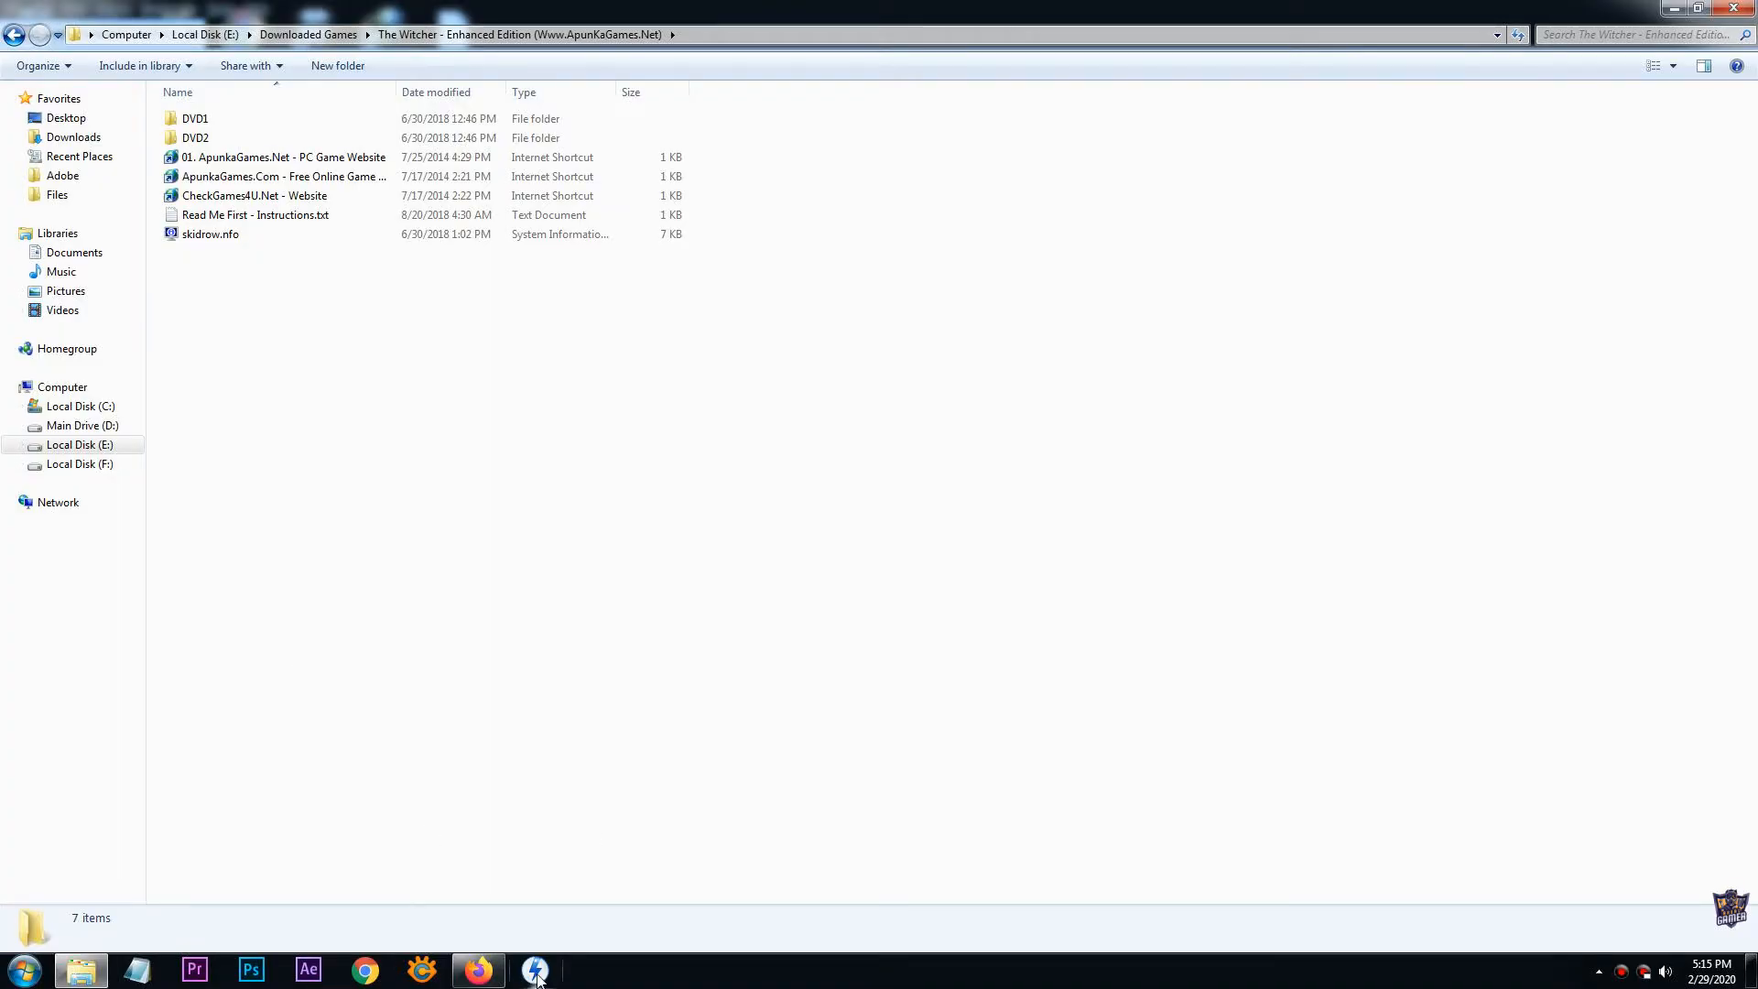
# - Launch DAEMON Tools Lite and add sr-twe1.iso from the DVD1 folder to the catalog
pyautogui.click(535, 970)
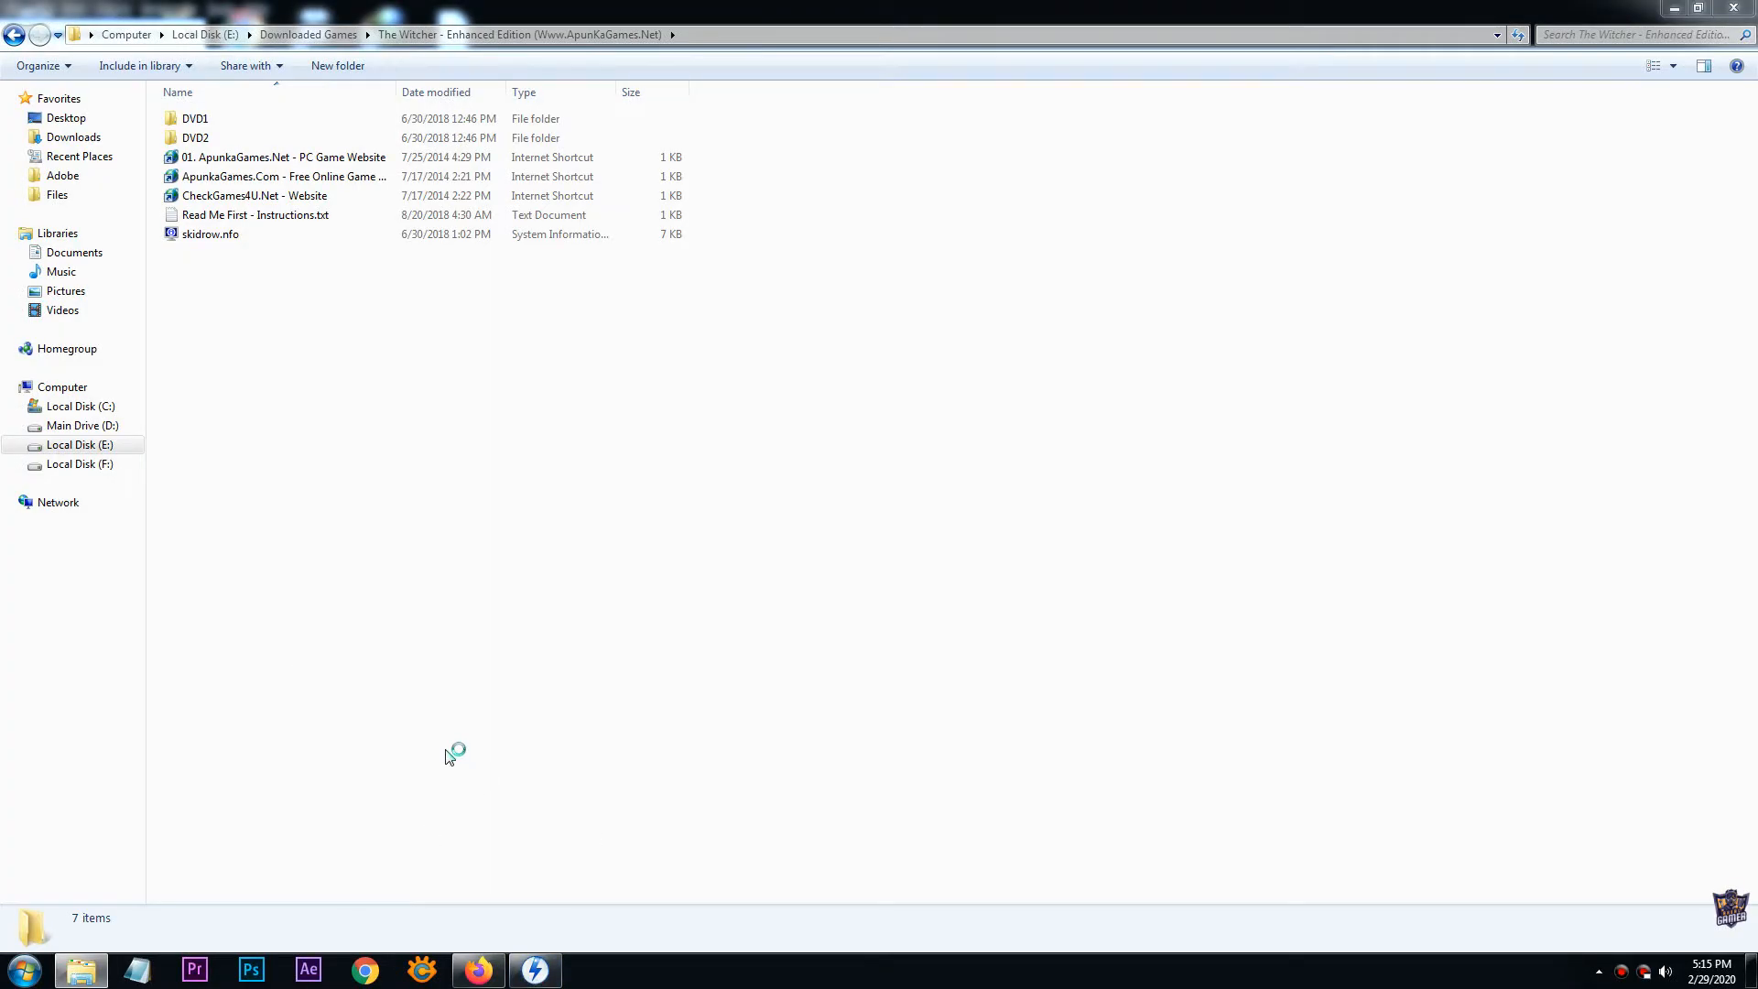
pyautogui.click(534, 969)
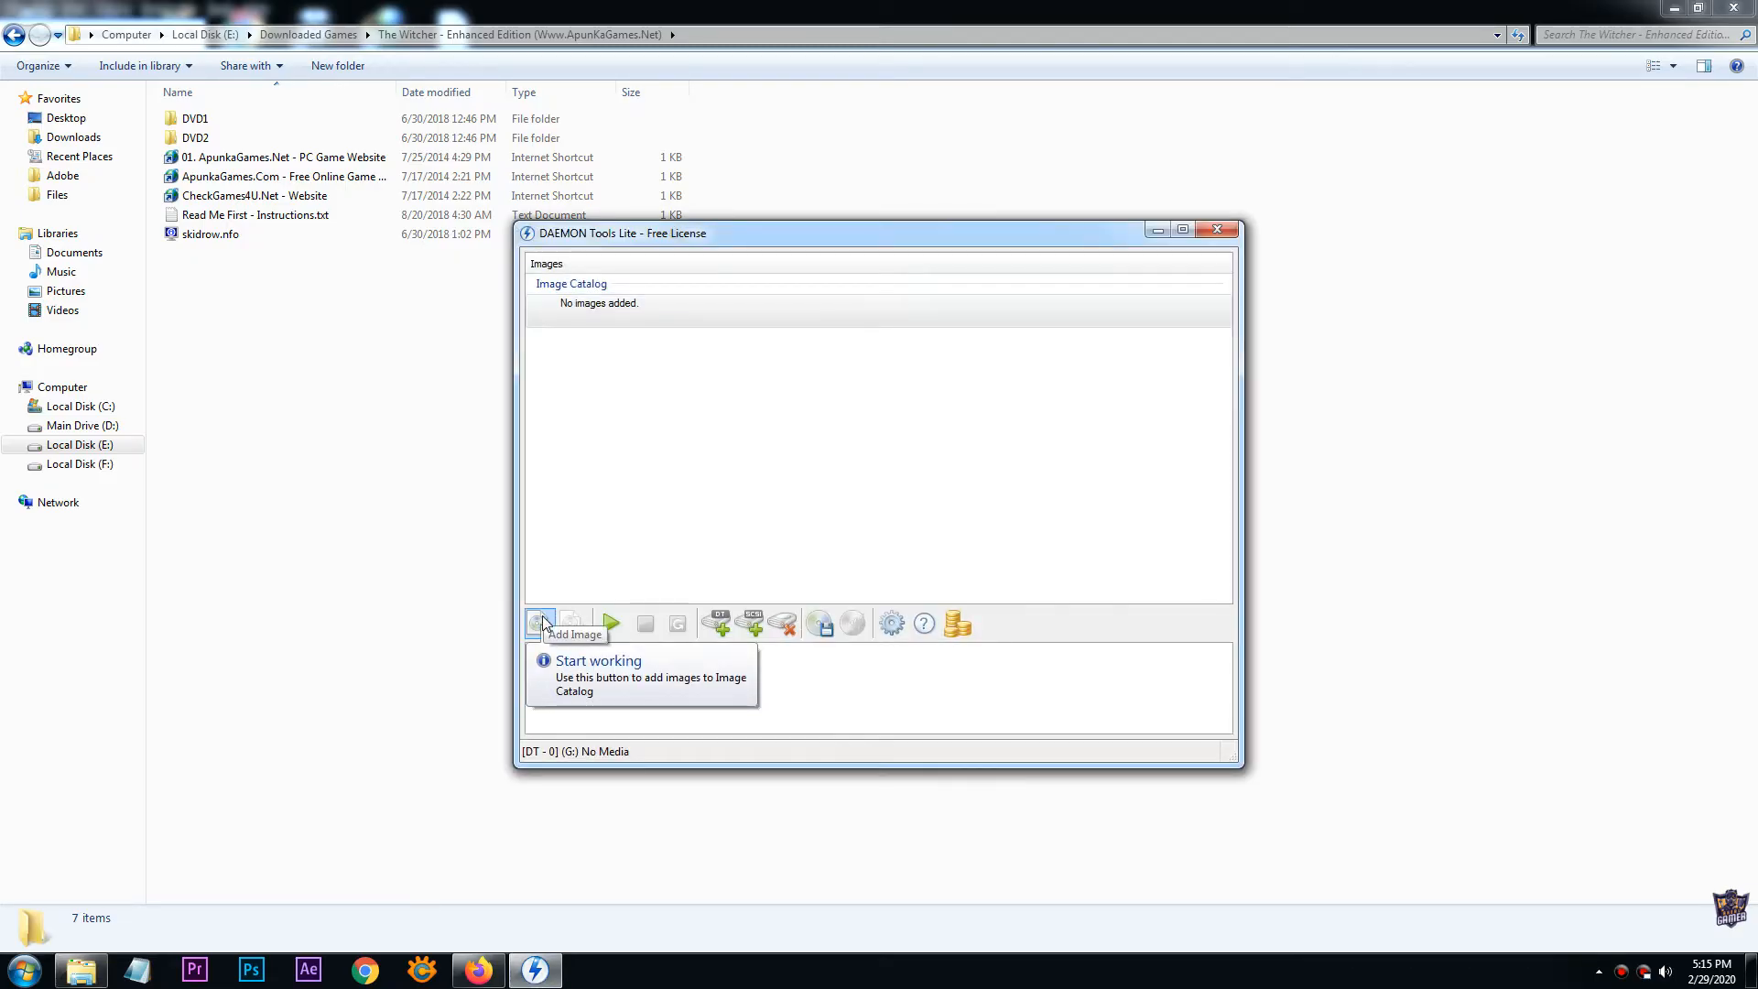
pyautogui.click(541, 624)
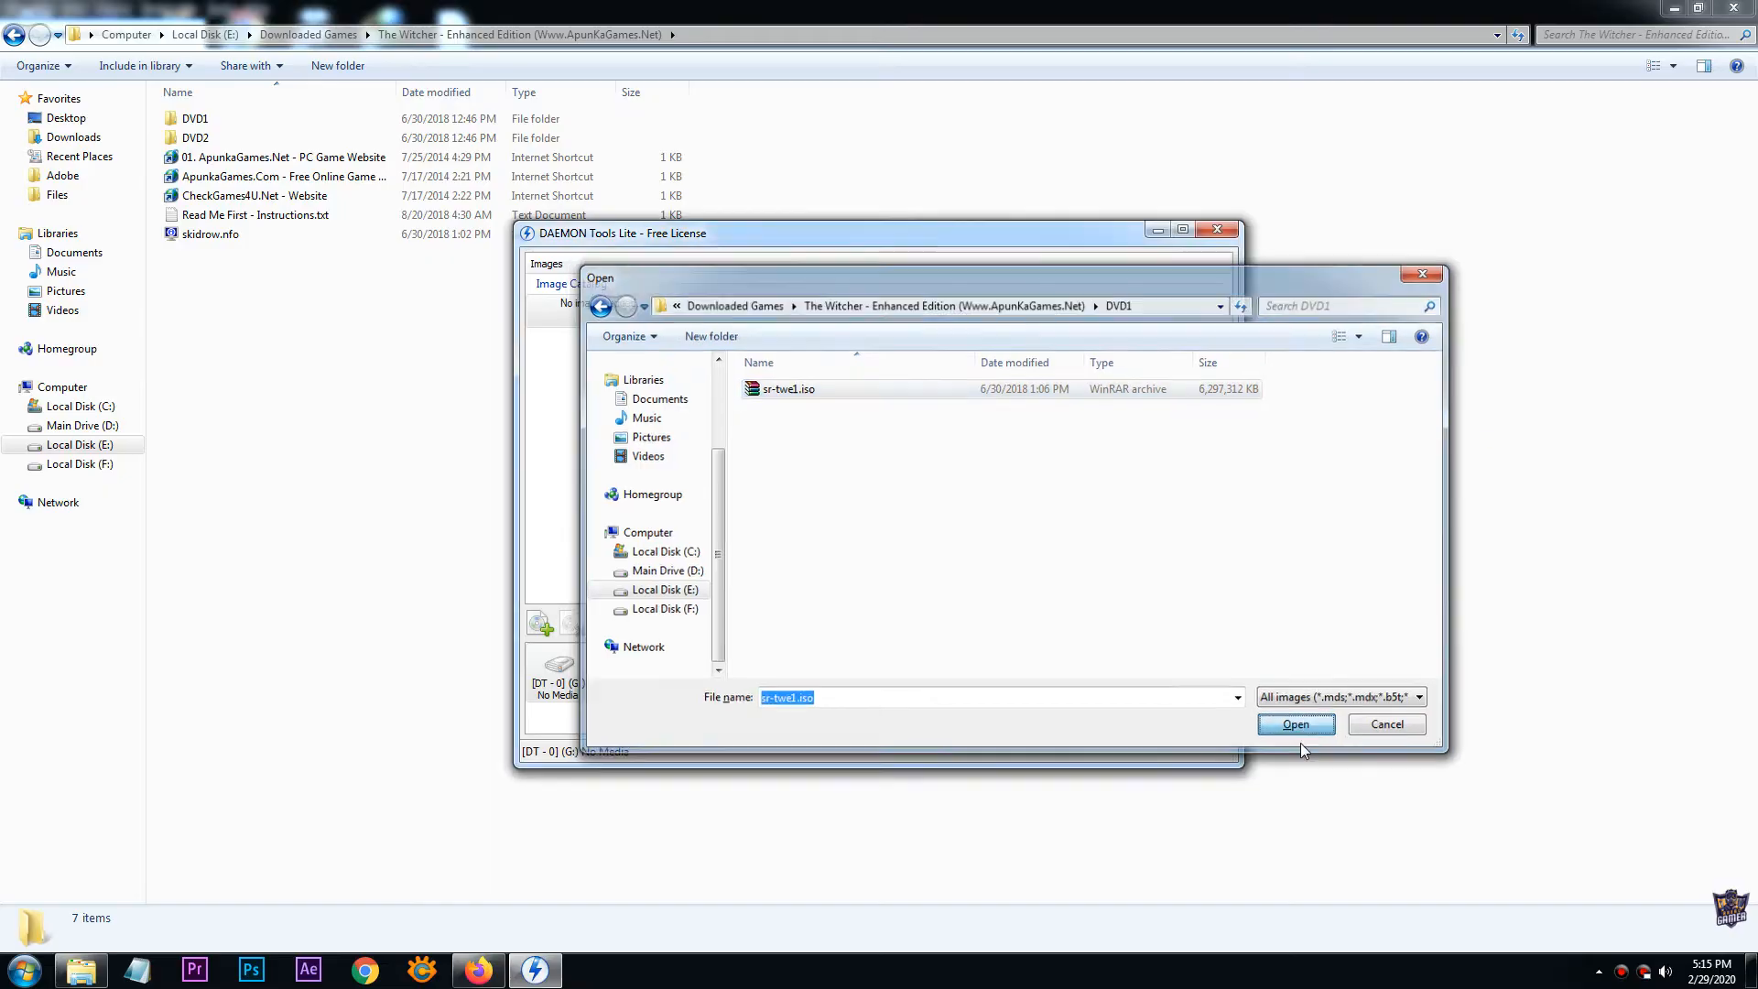
pyautogui.click(1294, 723)
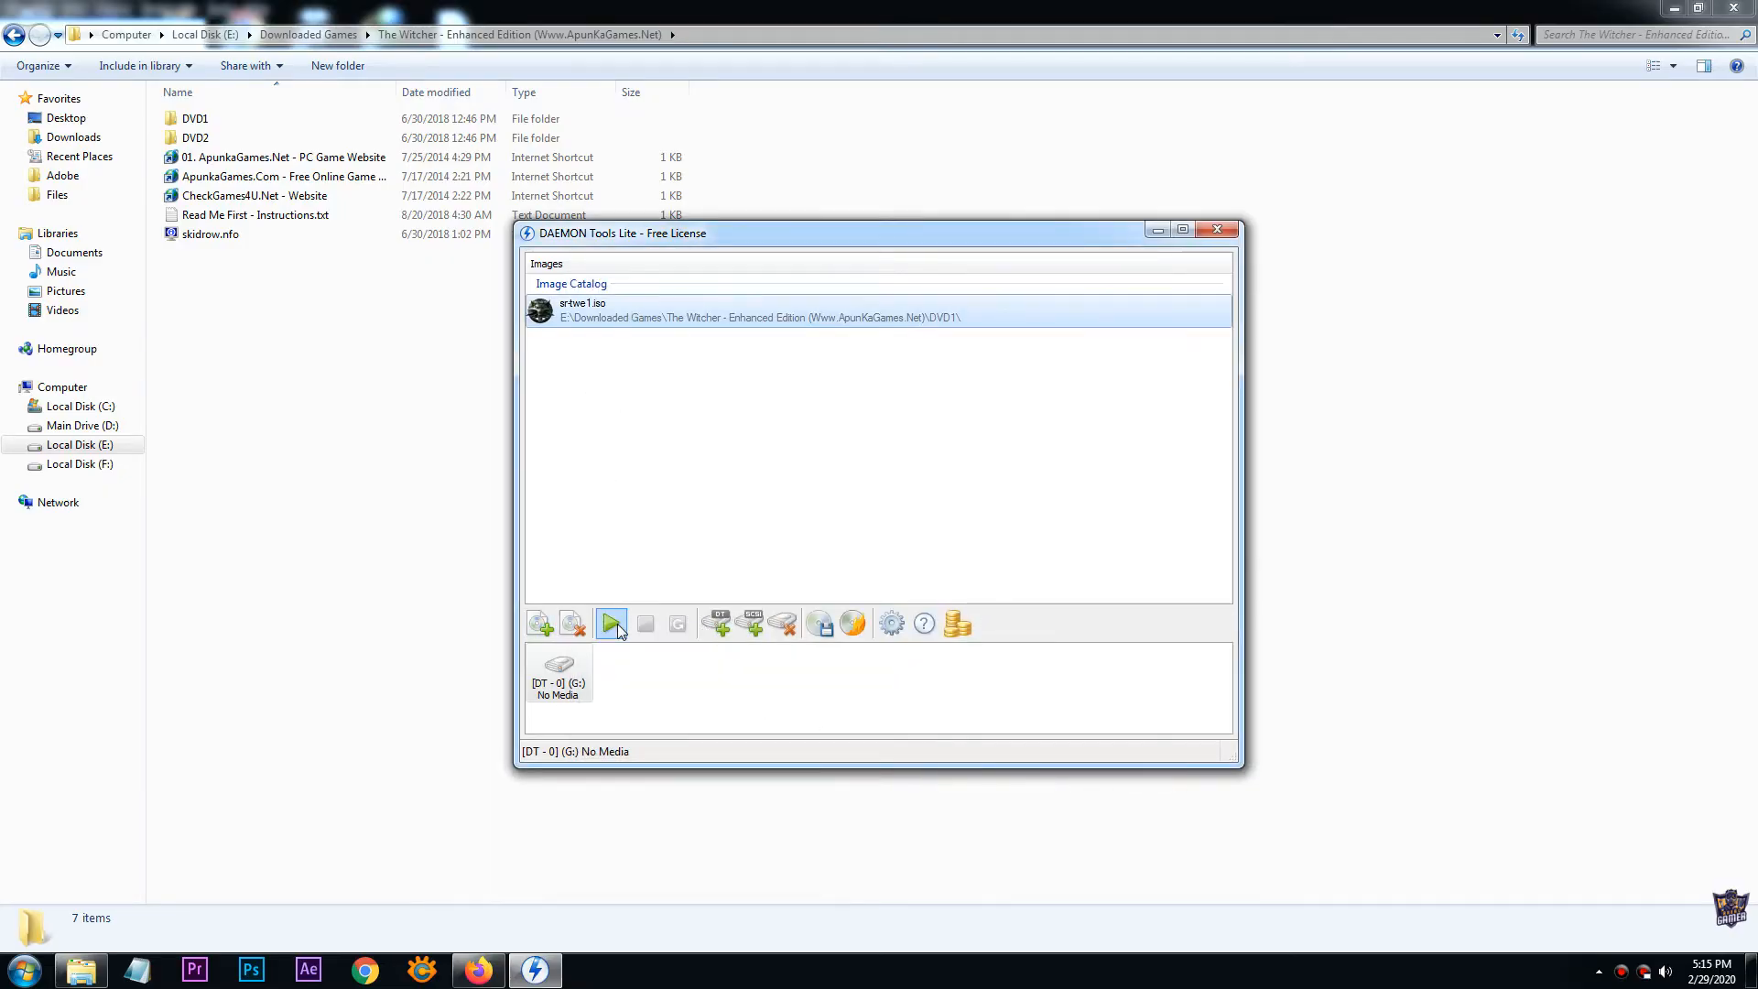
# - Mount sr-twe1.iso on drive G: and confirm English as the setup language
pyautogui.click(613, 624)
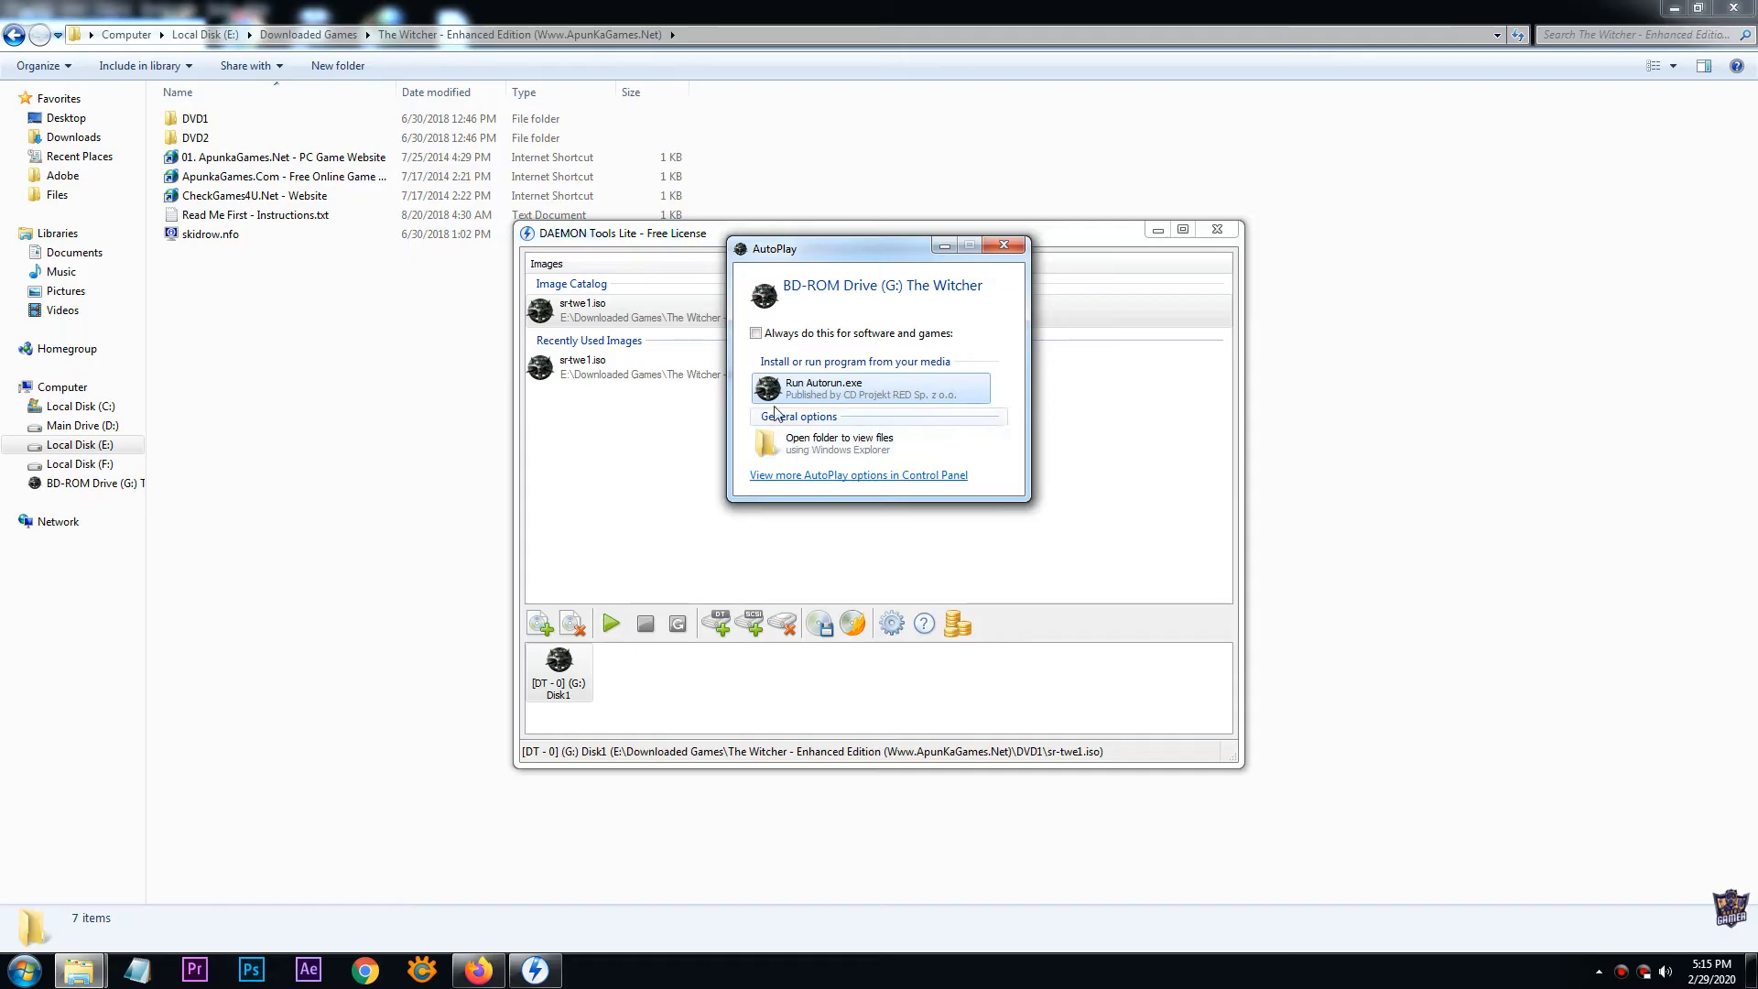
pyautogui.moveTo(699, 490)
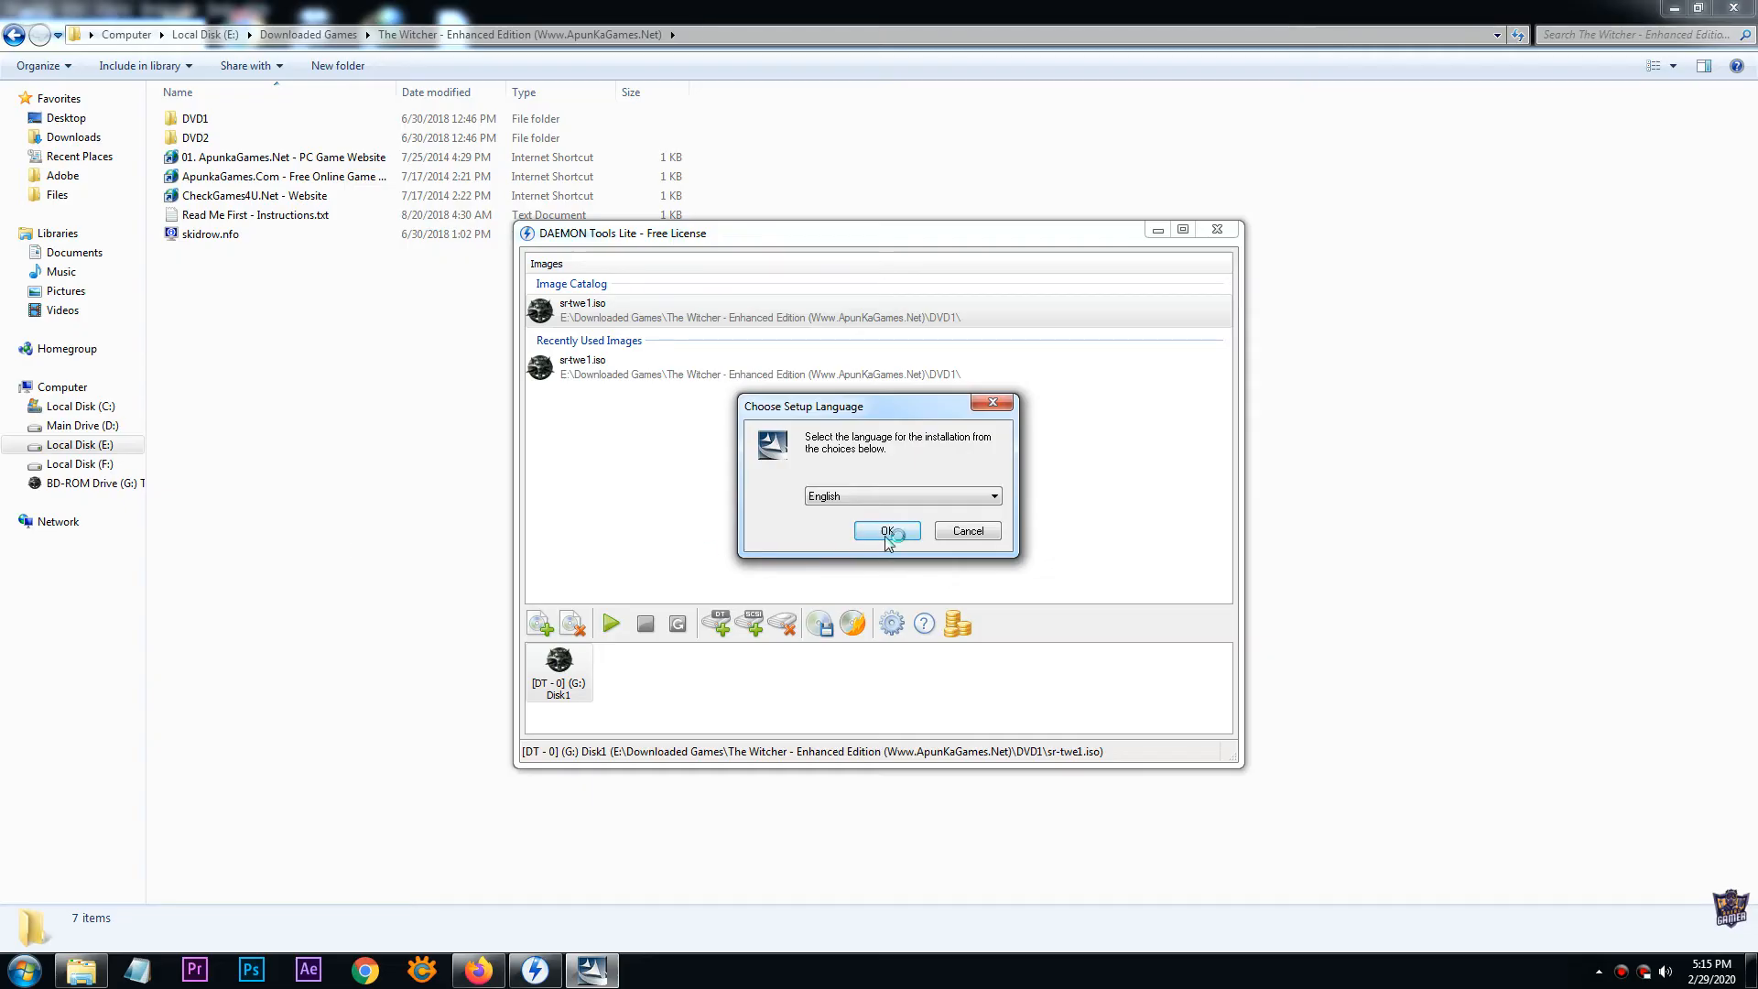
pyautogui.click(886, 531)
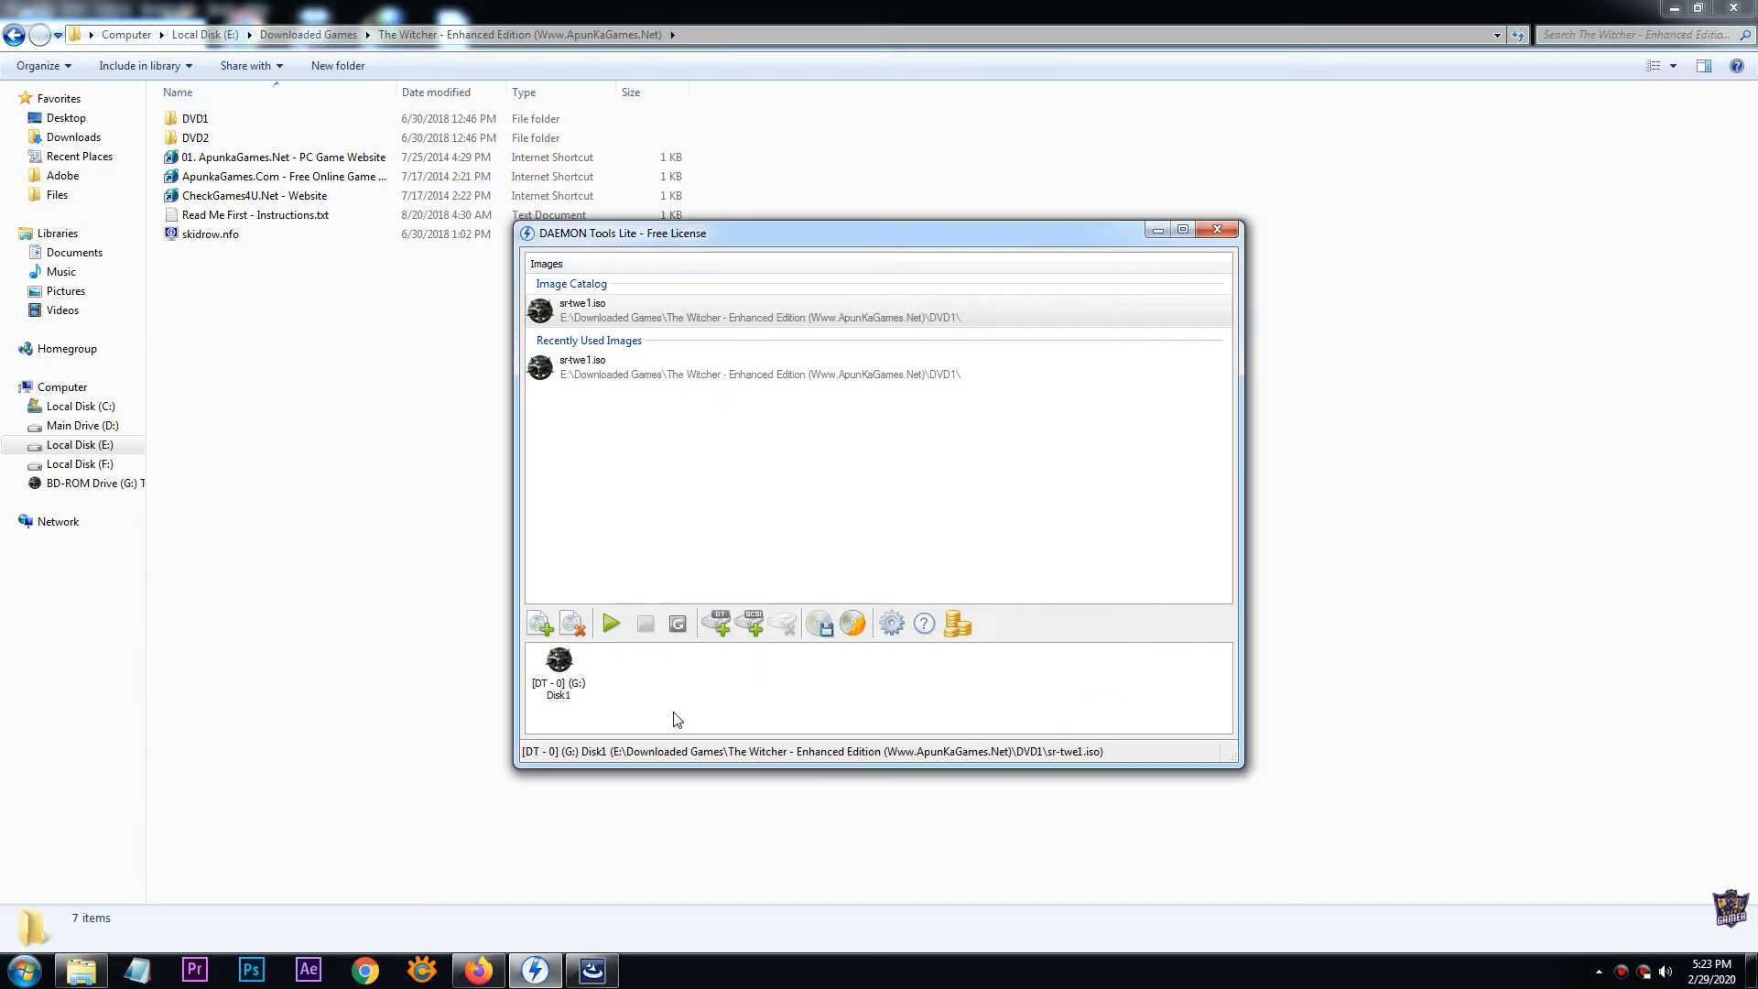
# - Add sr-twe2.iso from DVD2 to the catalog and mount it on drive G:
pyautogui.click(539, 624)
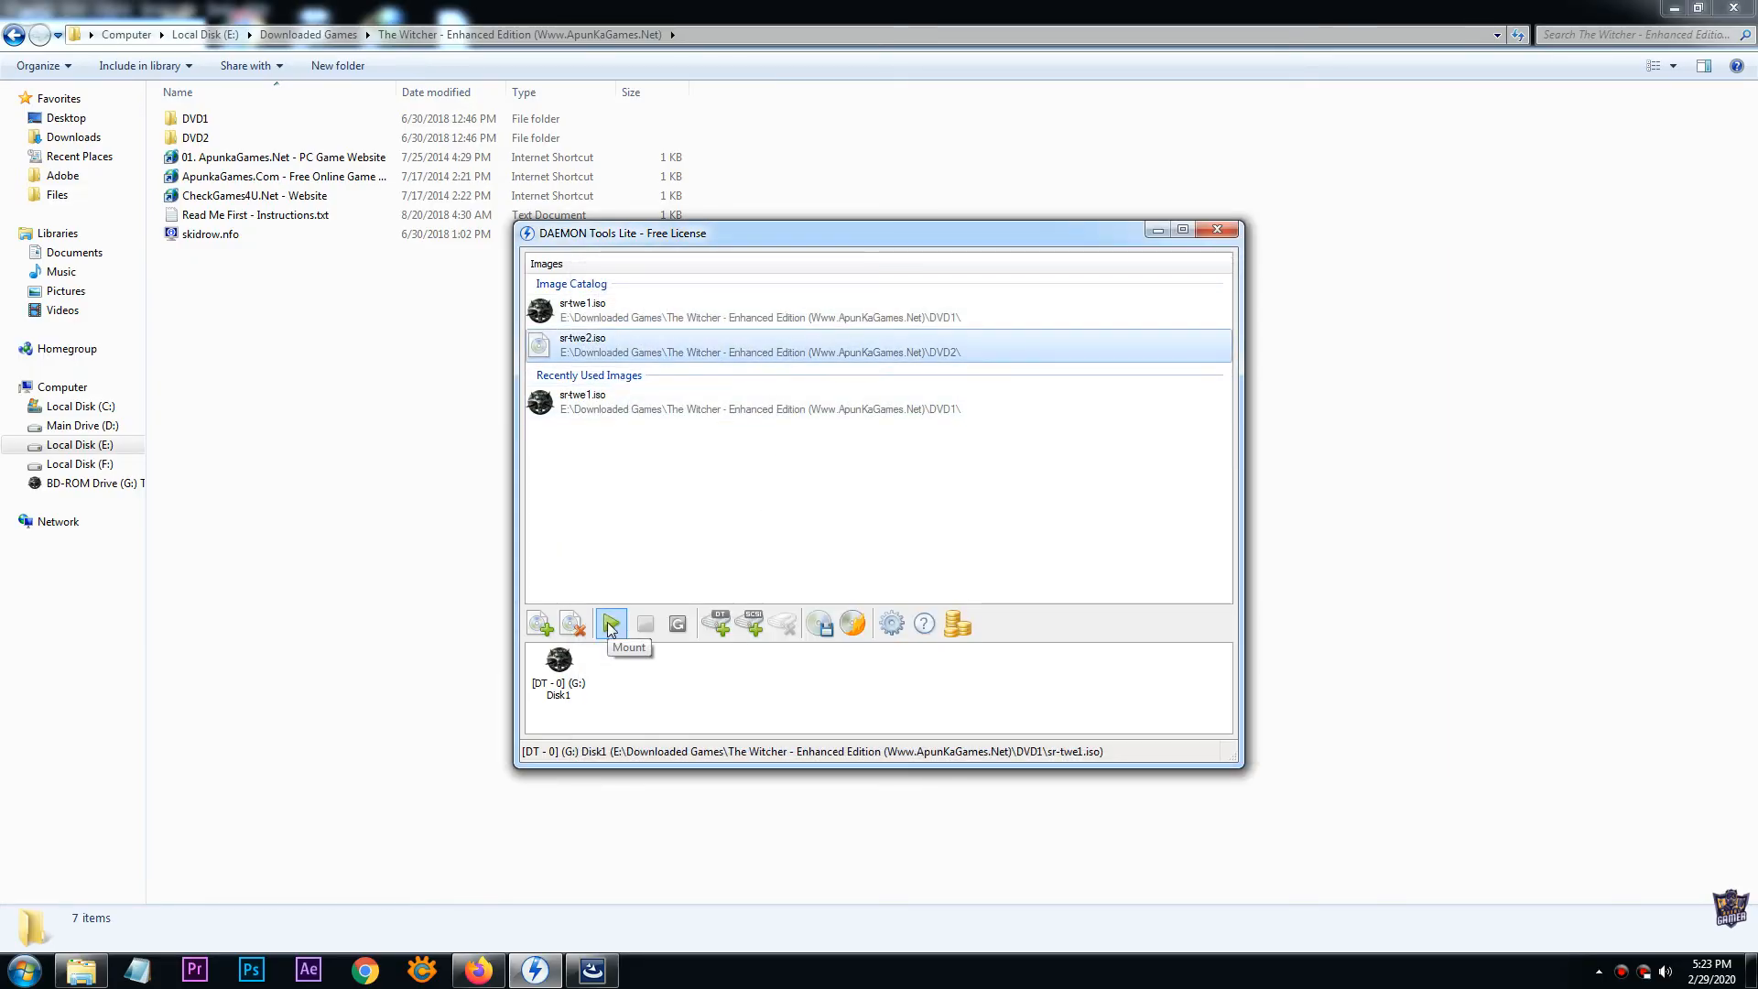
pyautogui.click(610, 623)
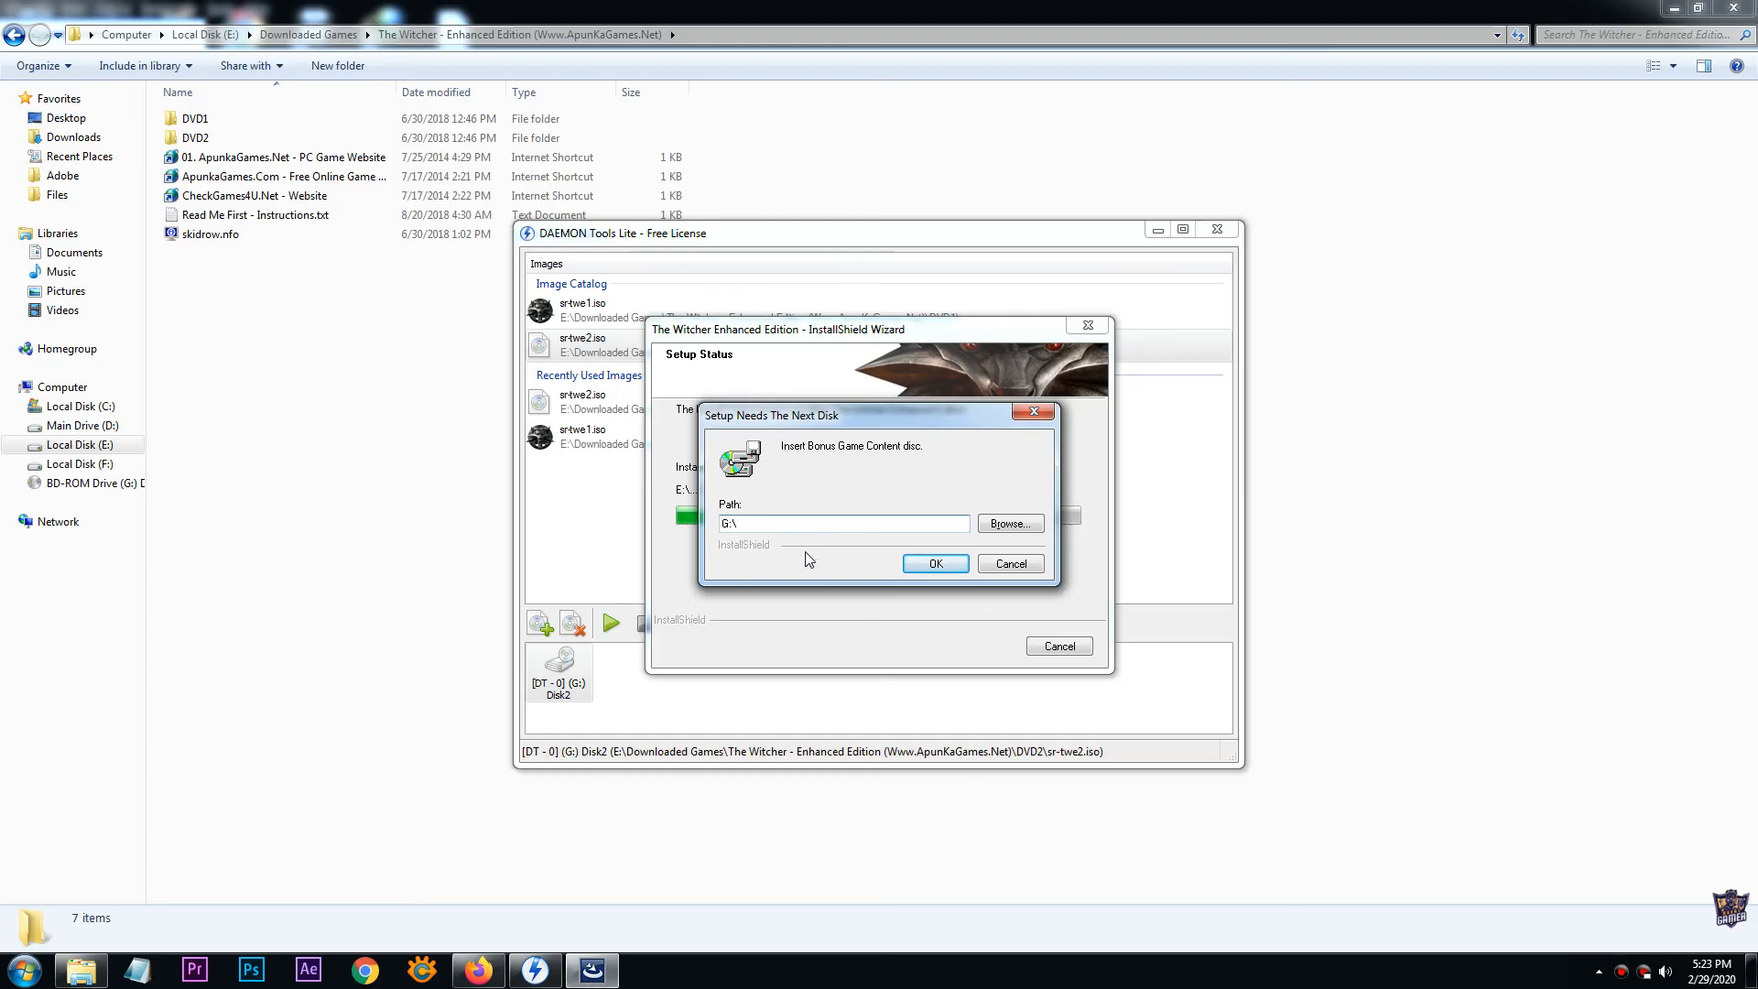
# - Confirm the next-disk prompt with path G:\ so installation resumes
pyautogui.click(935, 563)
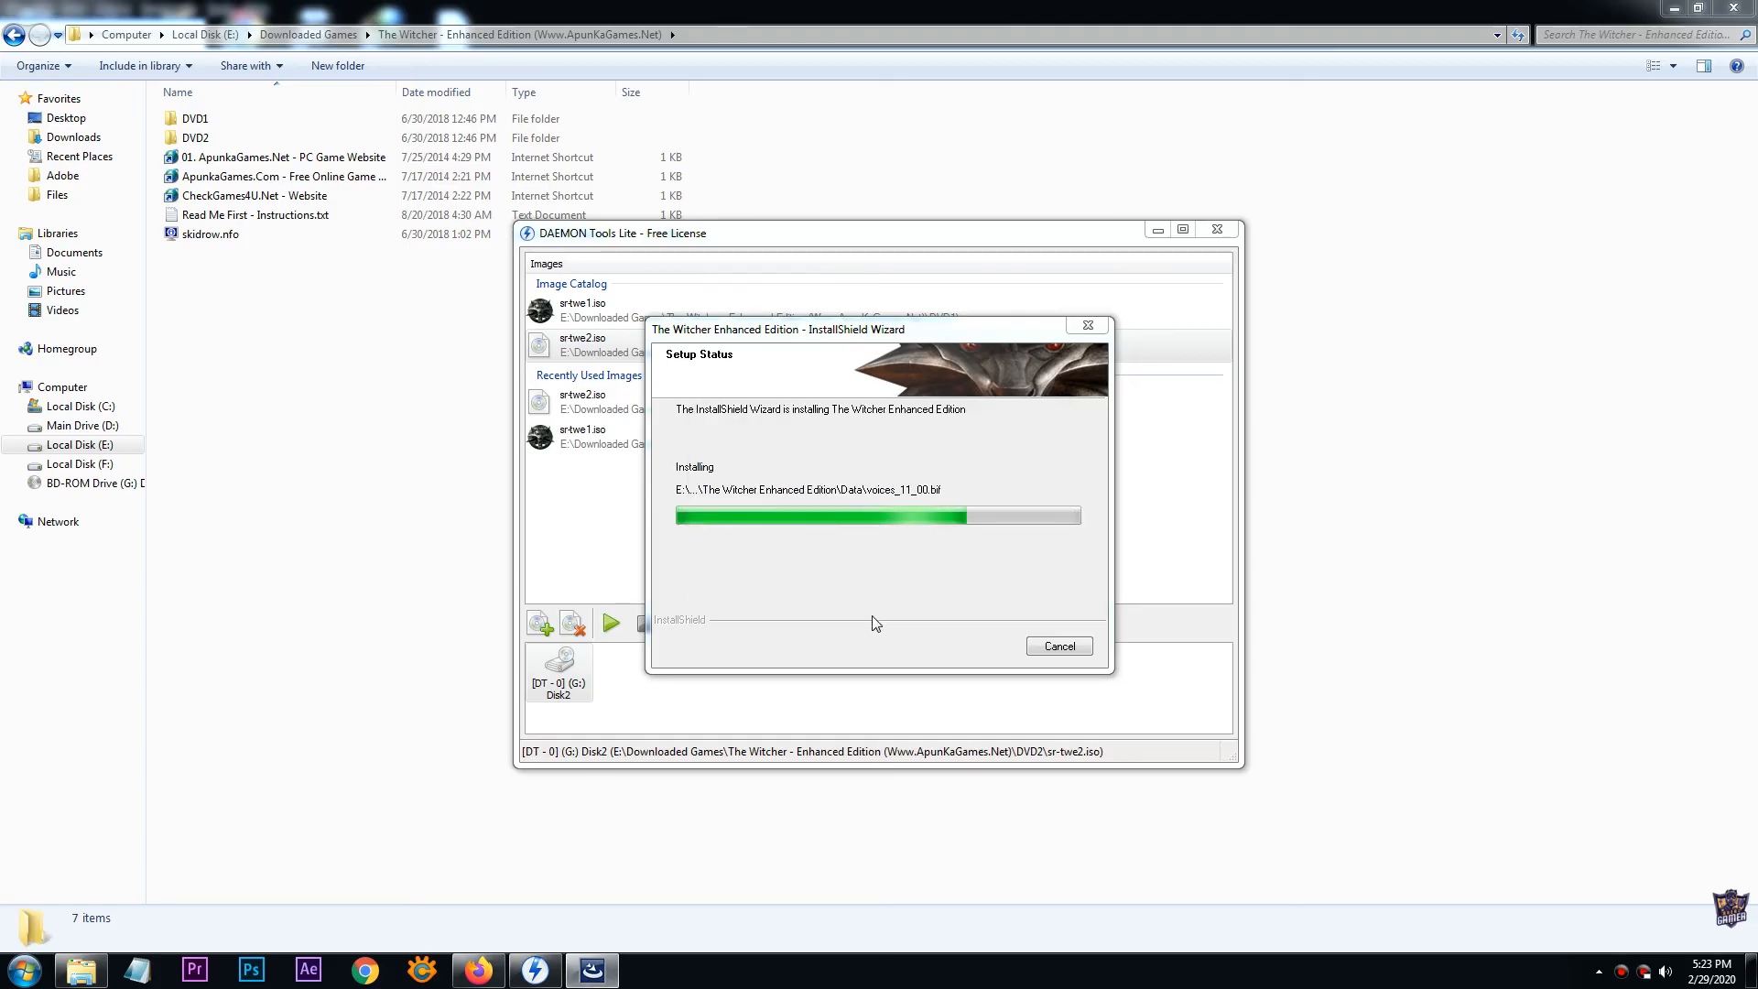